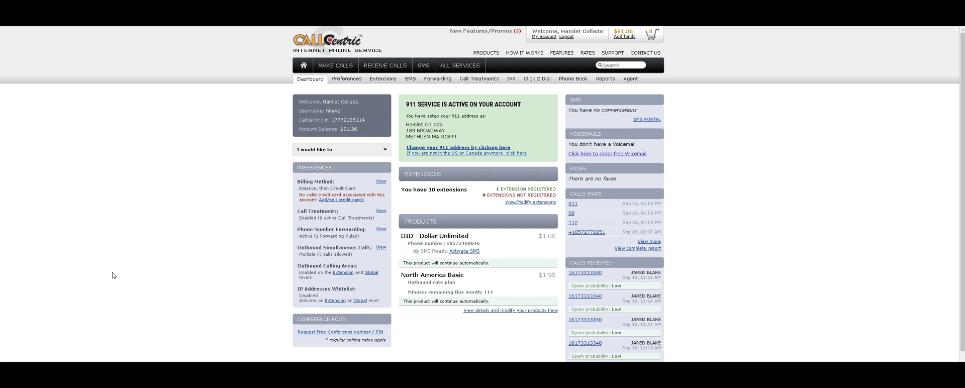
Go to the Extensions page and open the edit form for extension 105
left_click(383, 79)
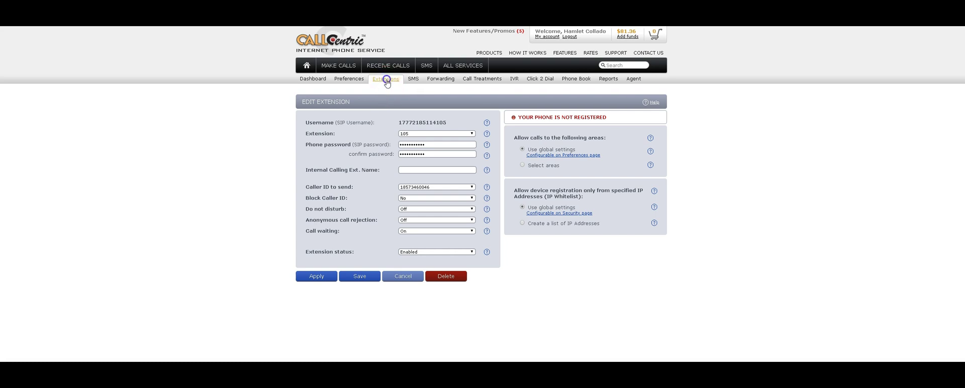
Copy extension 105's SIP username, then enter a new phone password and save
left_click(385, 79)
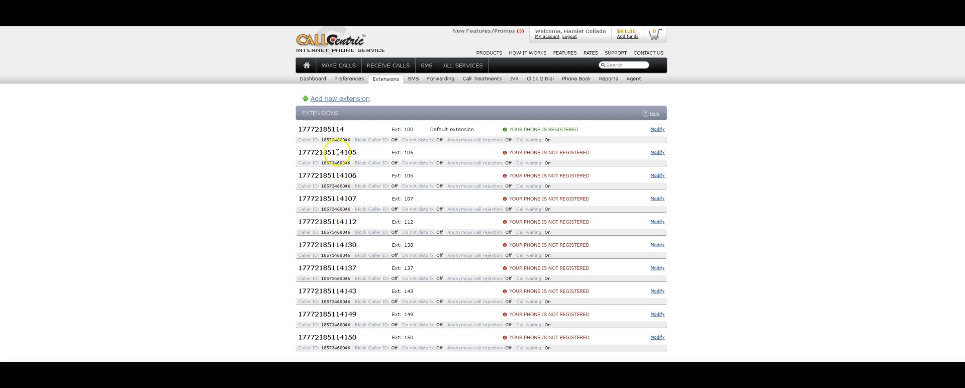
double_click(337, 152)
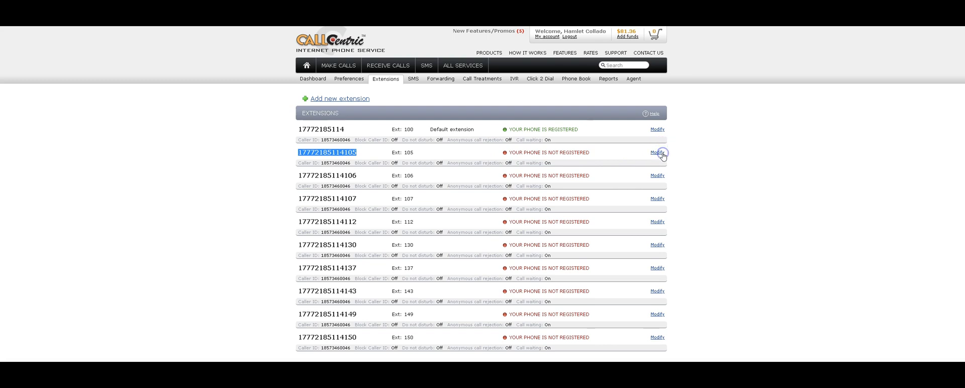
left_click(657, 152)
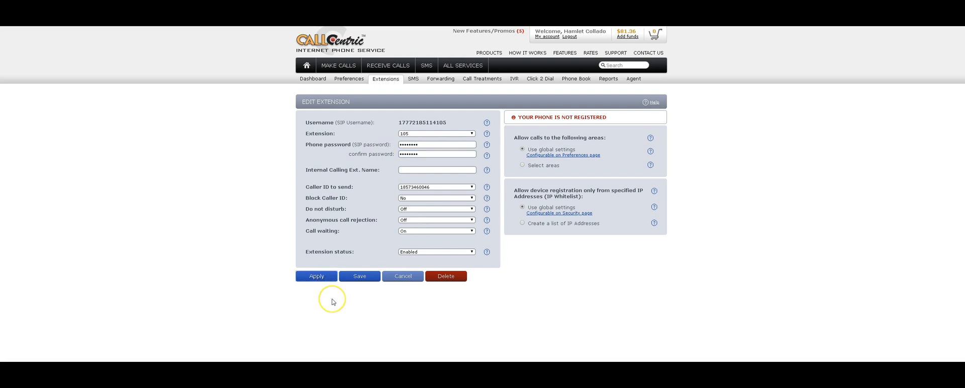
mouse_move(335, 194)
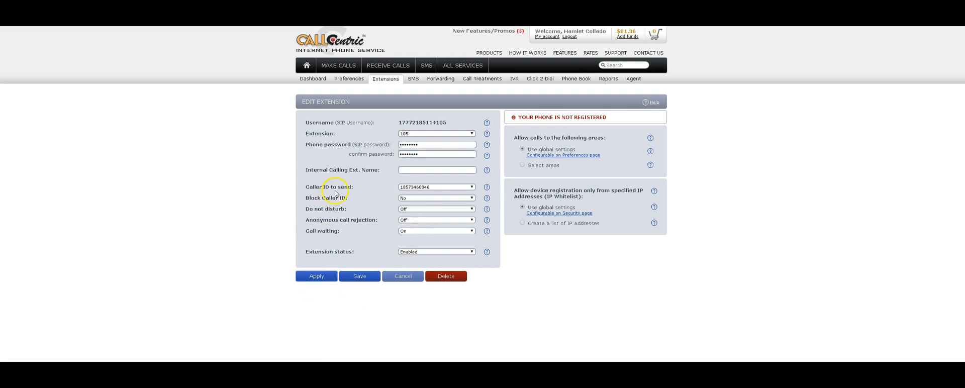
left_click(435, 187)
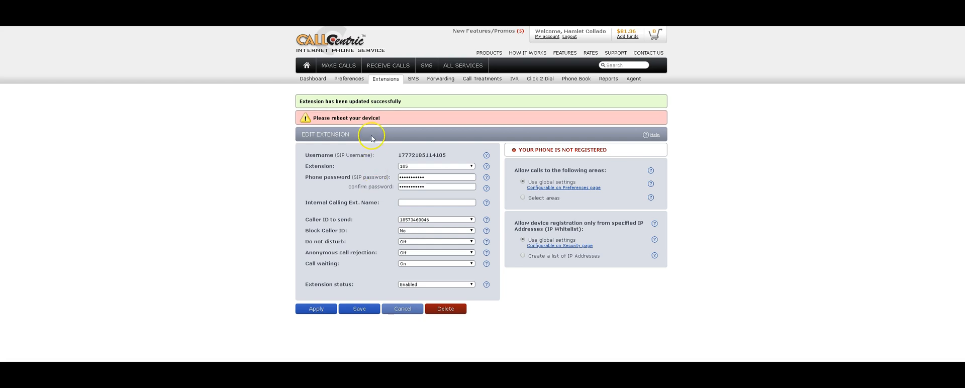
mouse_move(388, 175)
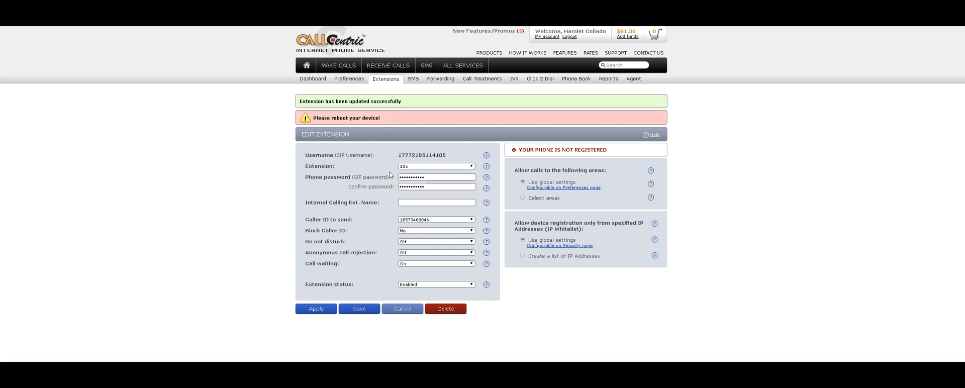
left_click(431, 176)
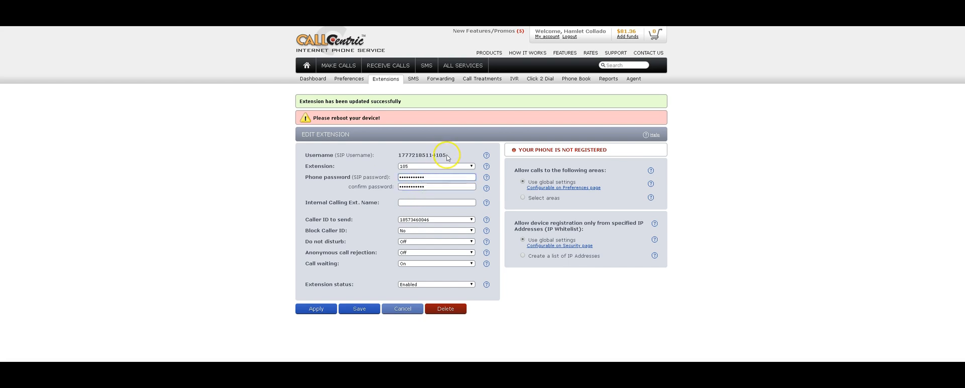
double_click(421, 154)
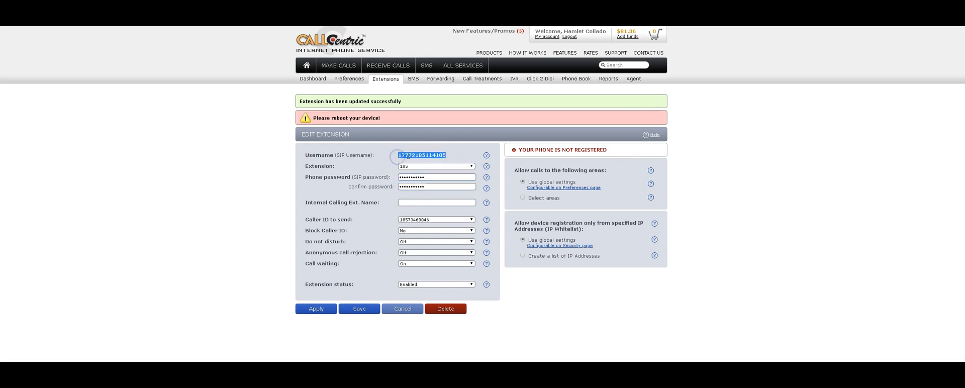
mouse_move(477, 138)
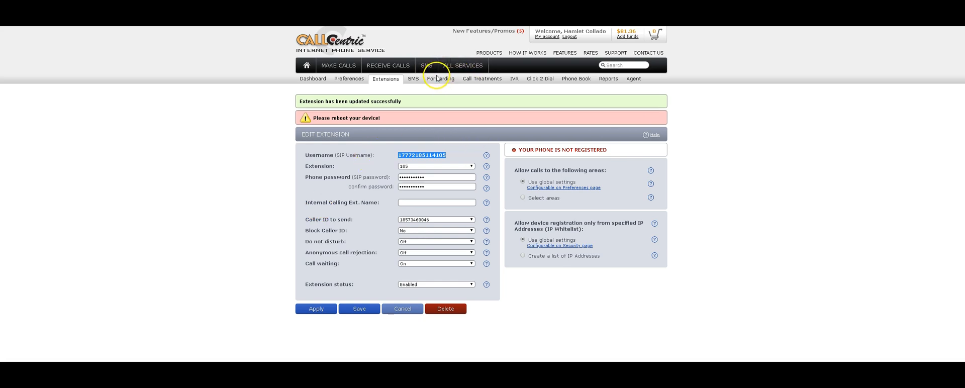
mouse_move(451, 107)
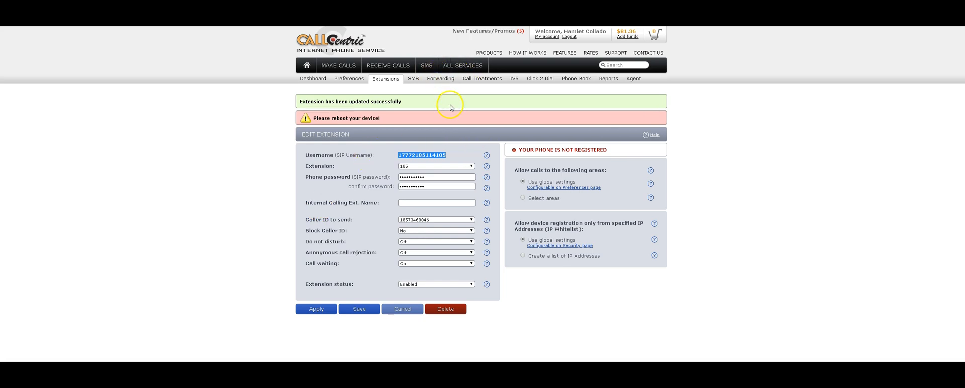
mouse_move(441, 79)
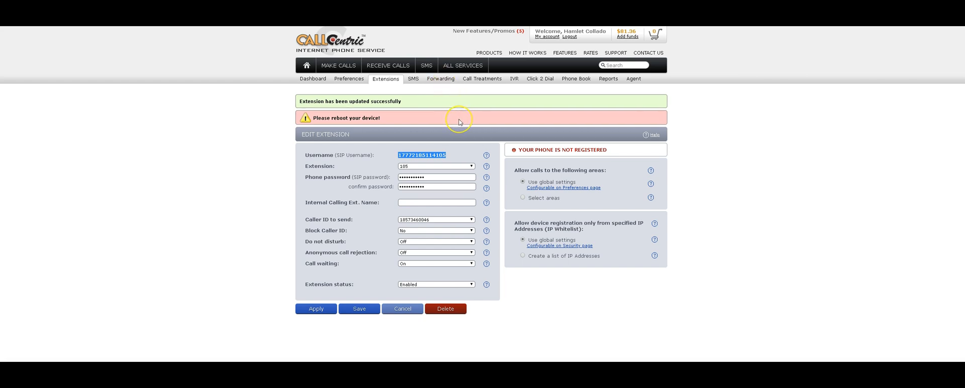
left_click(440, 79)
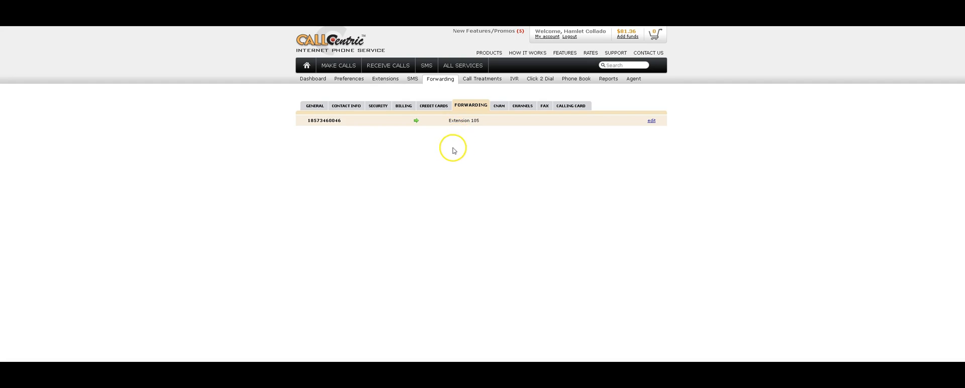
mouse_move(381, 137)
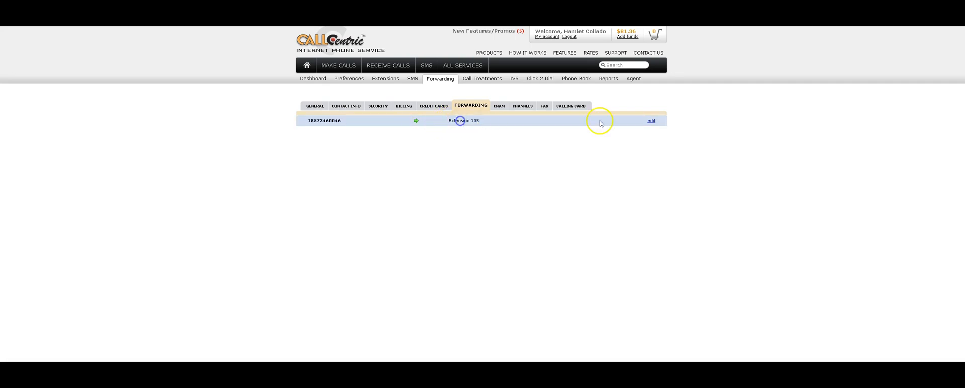
left_click(651, 121)
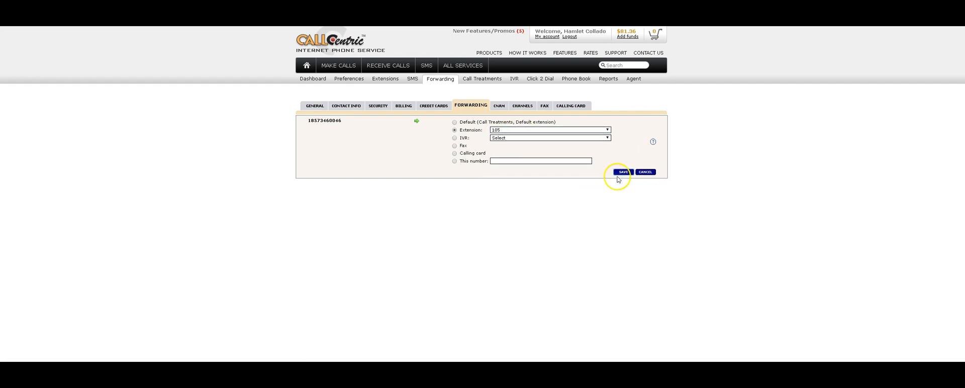
left_click(622, 172)
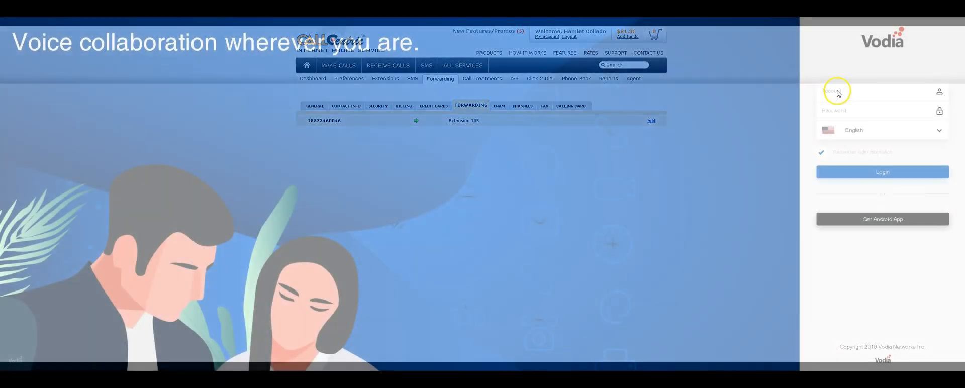
Log into Vodia as admin and open localhost's Trunks > VoIP Providers list
type("admin")
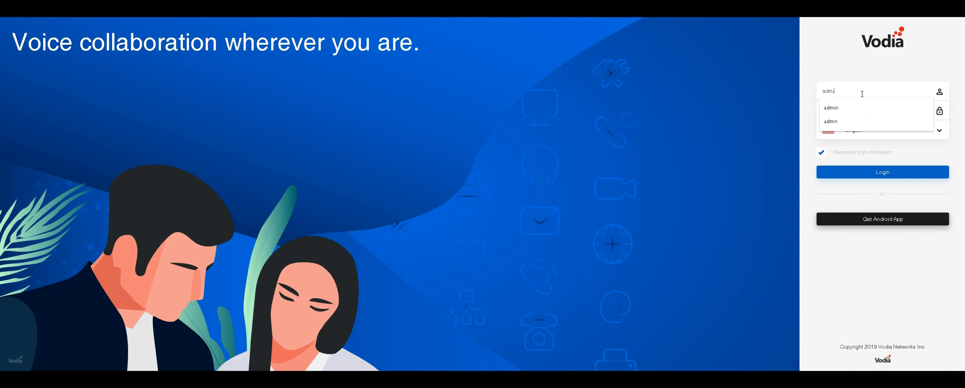
left_click(882, 172)
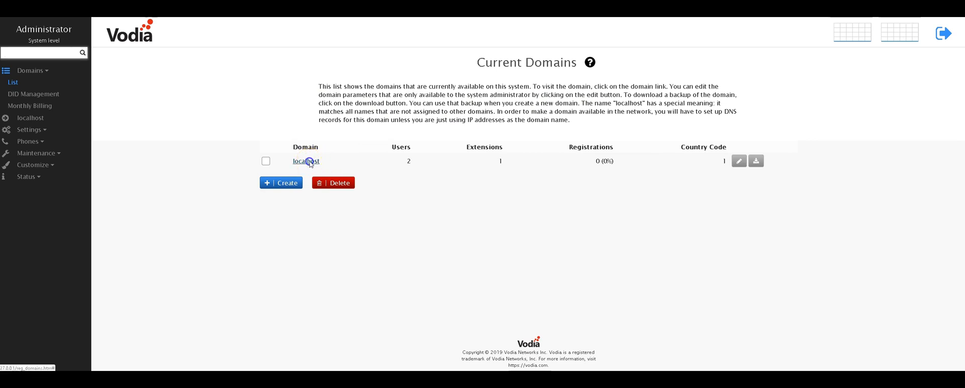
left_click(305, 161)
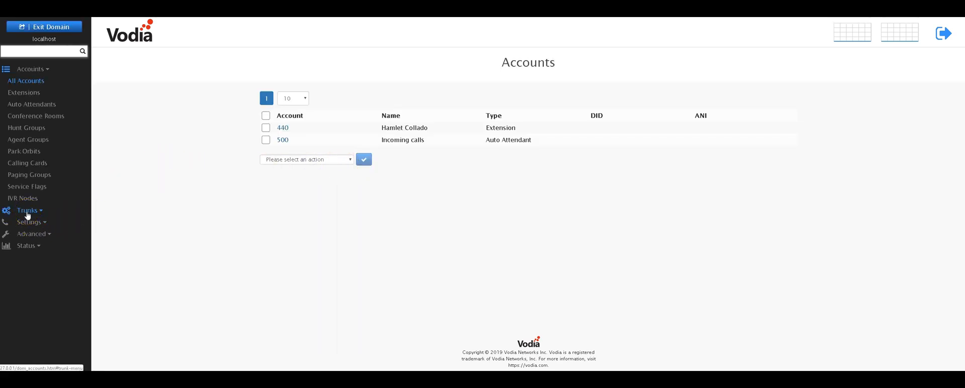
left_click(27, 210)
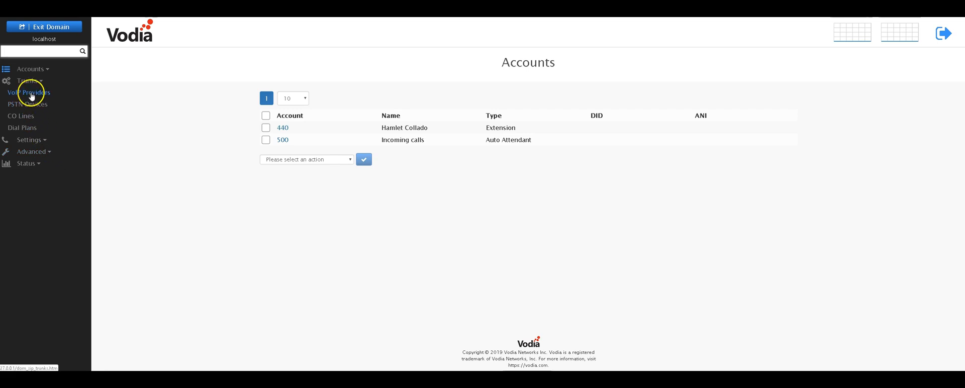
left_click(29, 93)
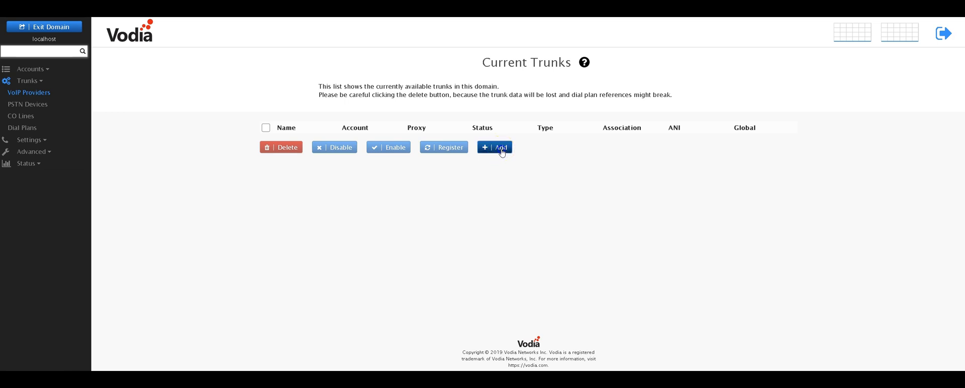
left_click(495, 146)
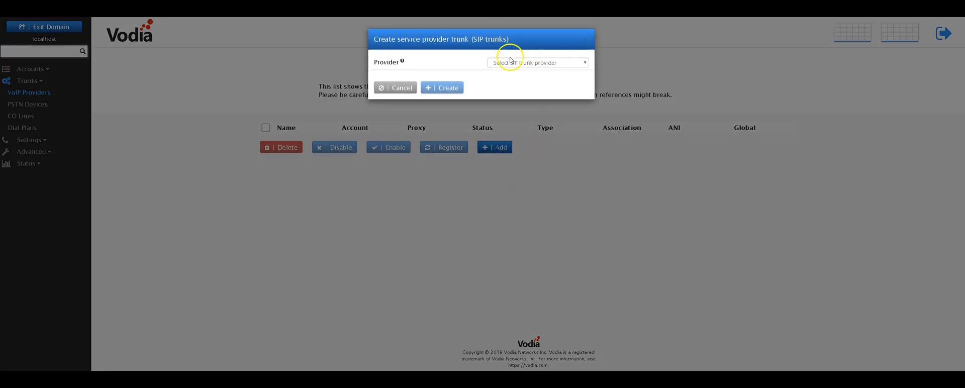
left_click(537, 62)
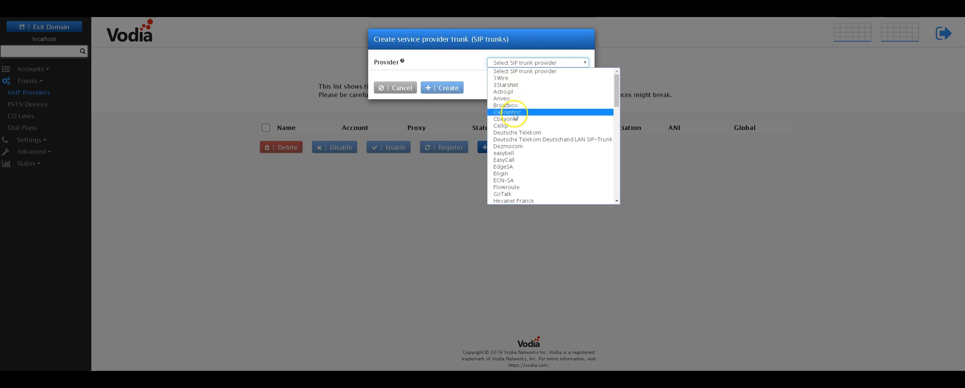
left_click(508, 112)
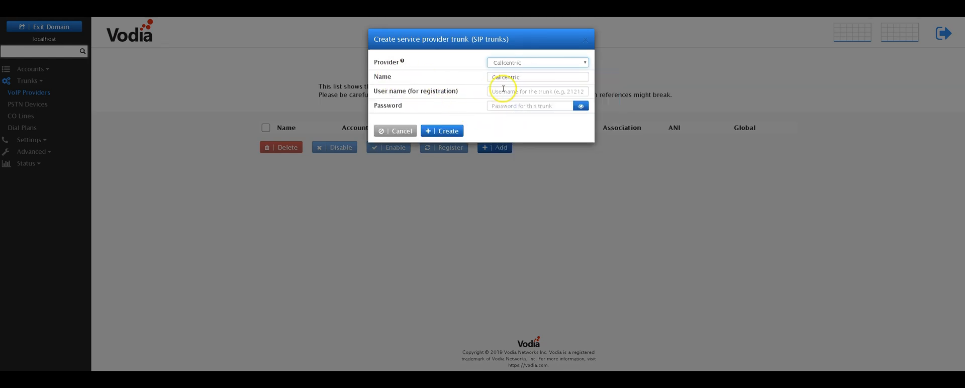
left_click(537, 90)
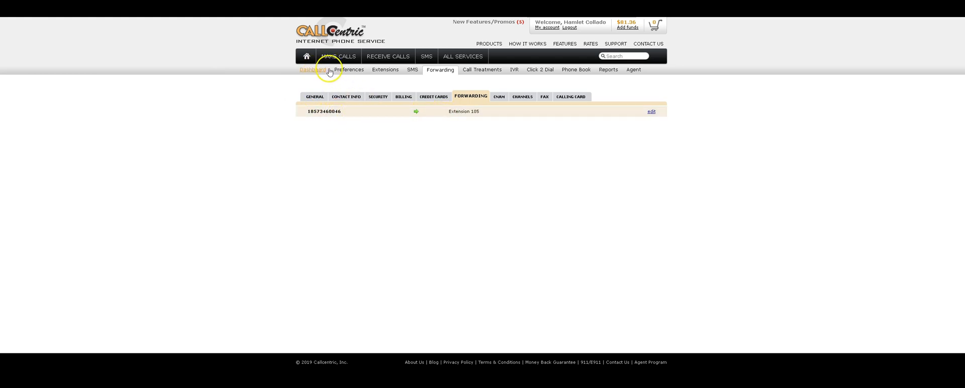
left_click(385, 69)
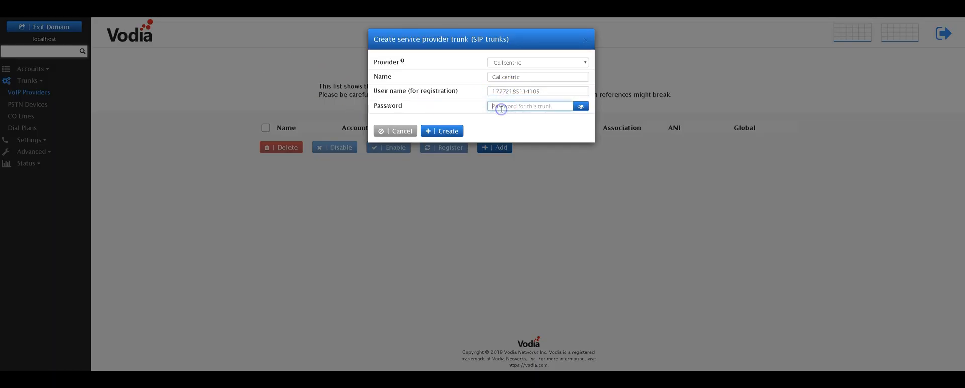
type("password")
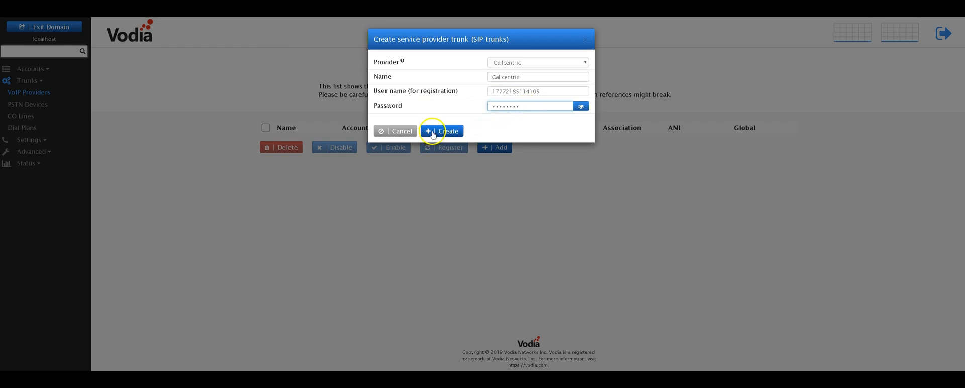
left_click(442, 131)
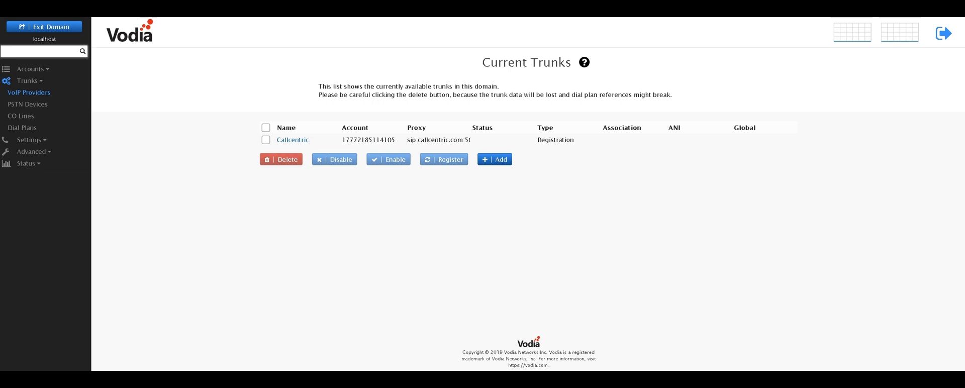
Confirm the Callcentric trunk shows 200 Ok and open its Edit Trunk page
left_click(443, 160)
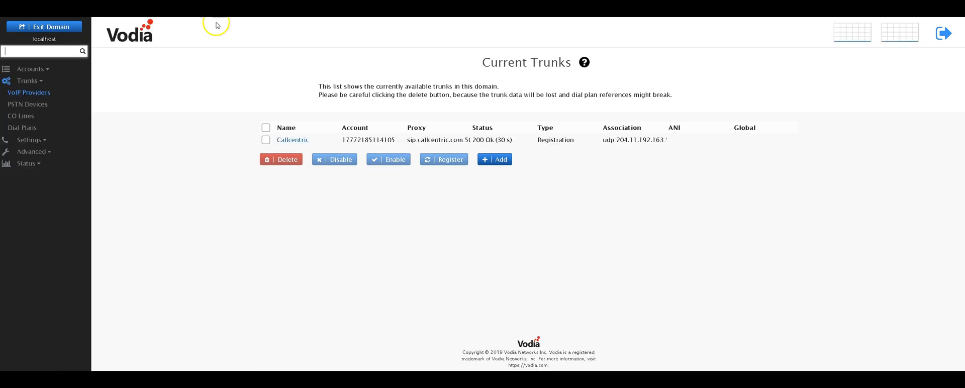
mouse_move(242, 199)
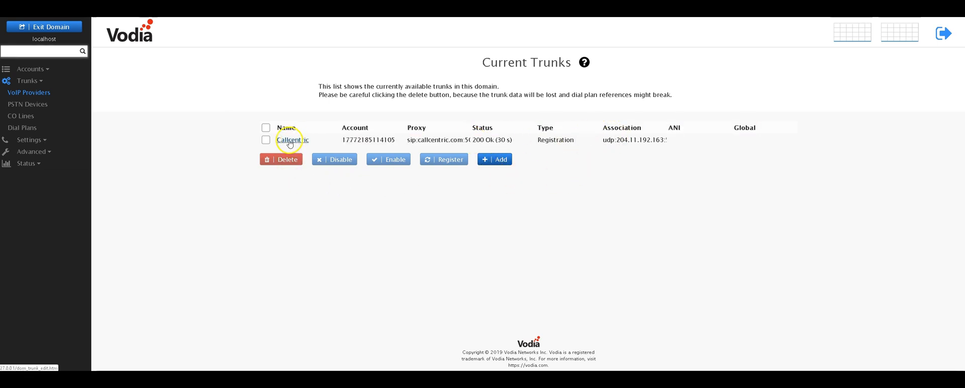
double_click(378, 140)
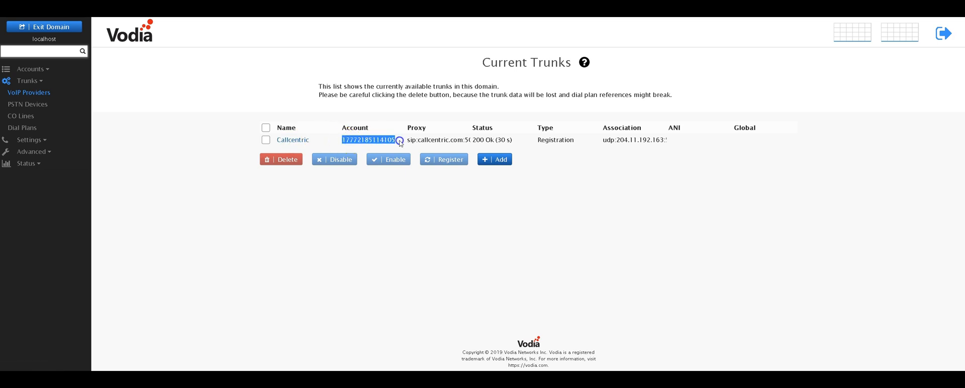
mouse_move(294, 142)
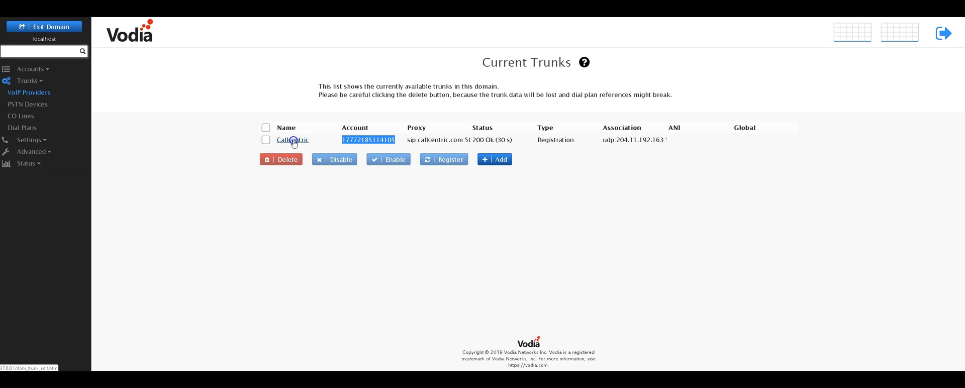
left_click(292, 140)
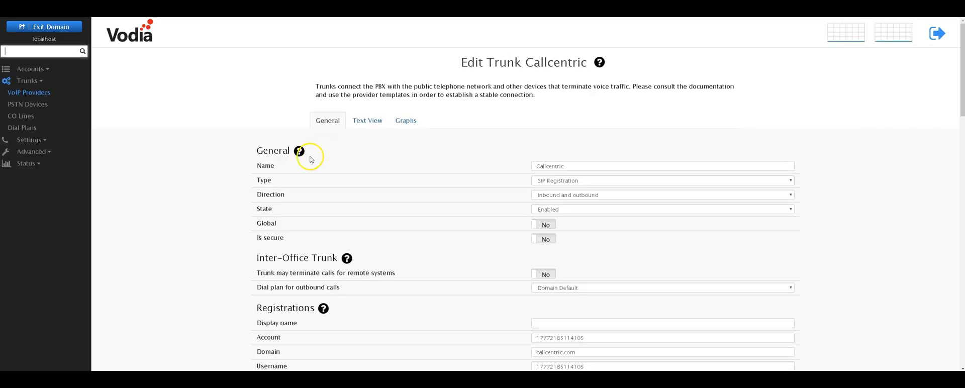
scroll("down", 3)
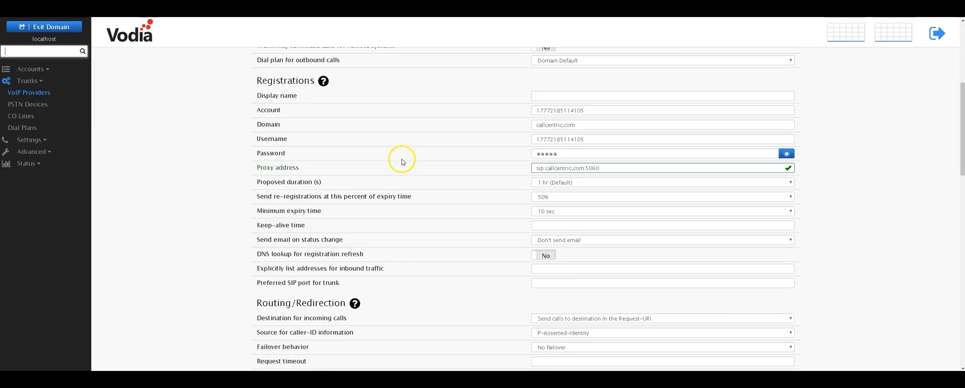
scroll("down", 3)
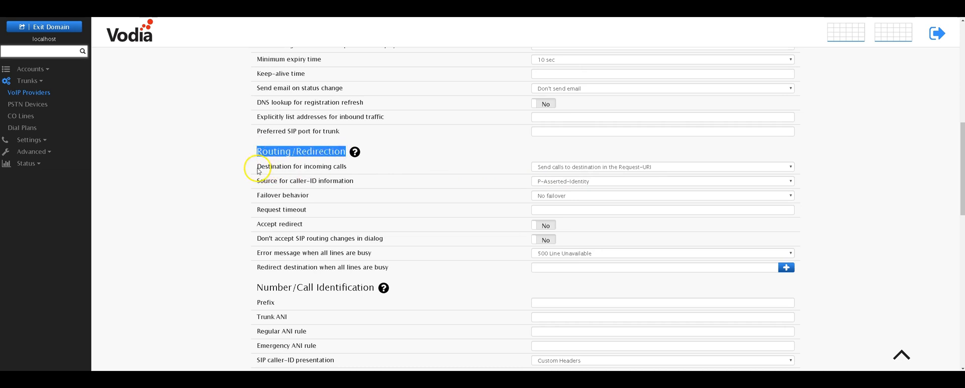
mouse_move(550, 173)
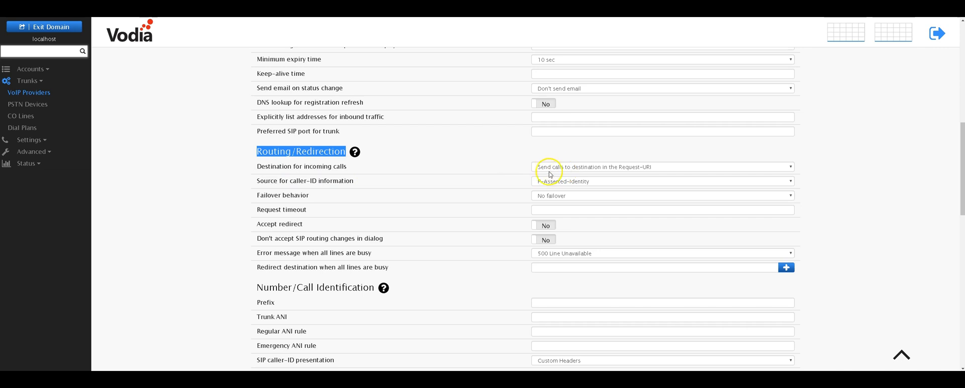
Set incoming destination to 'Send all calls to a specific account' with default account 500: Incoming calls
left_click(662, 167)
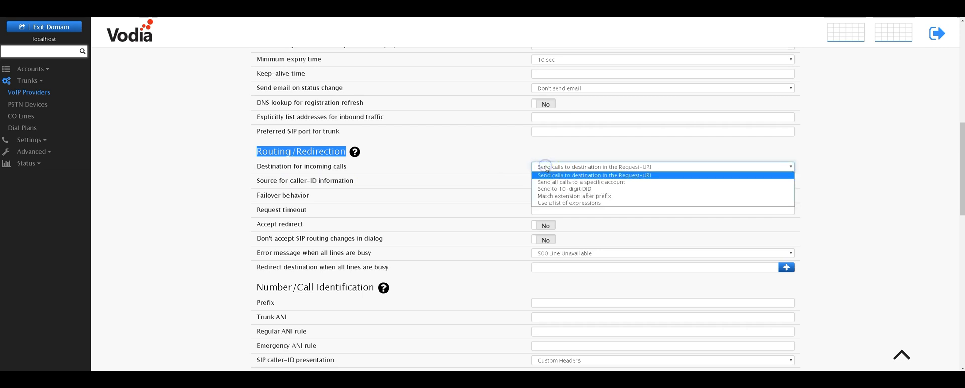
mouse_move(589, 182)
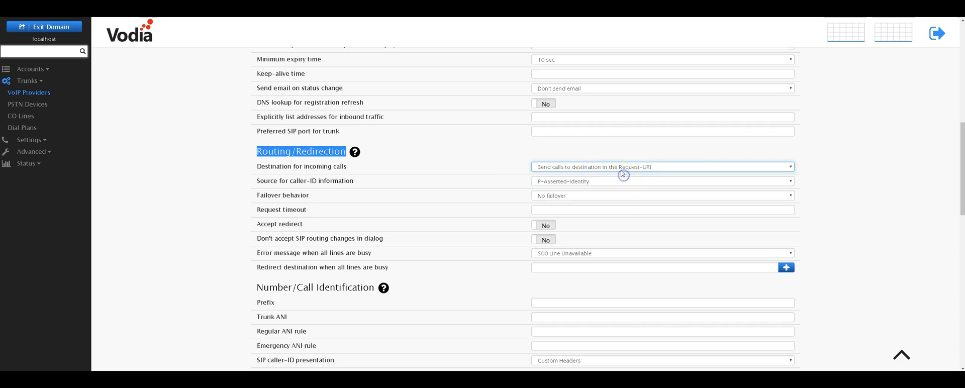
mouse_move(619, 170)
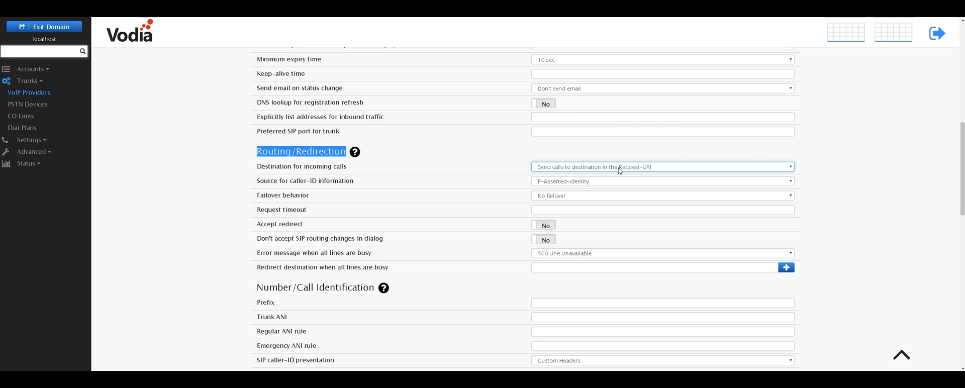
left_click(662, 167)
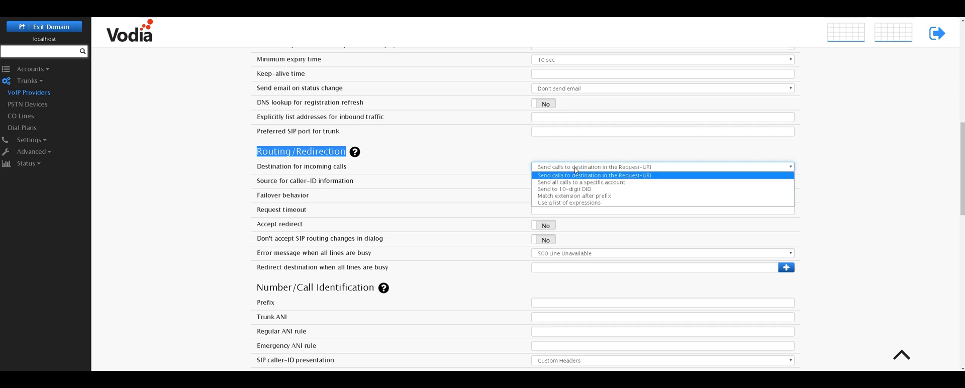
left_click(582, 182)
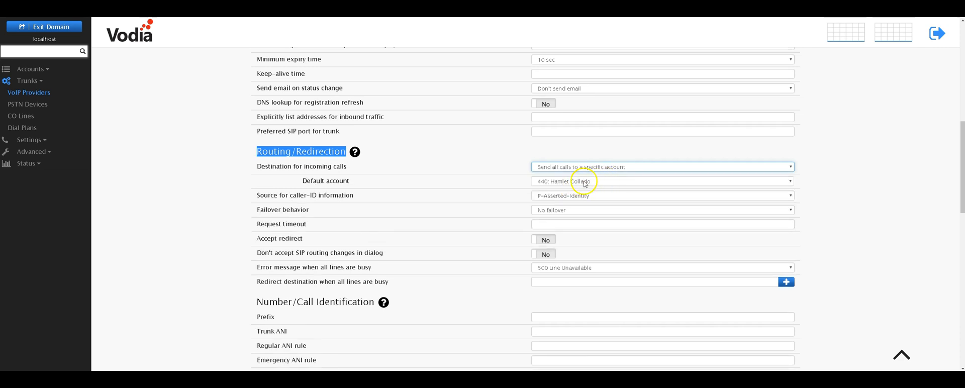
left_click(663, 181)
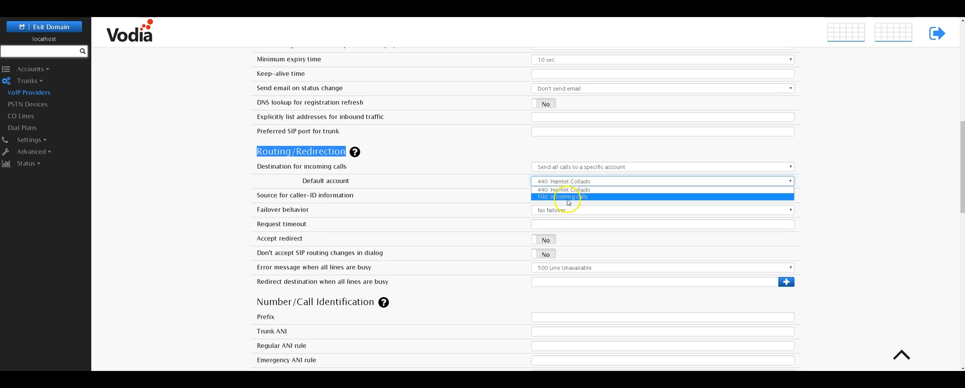
left_click(563, 196)
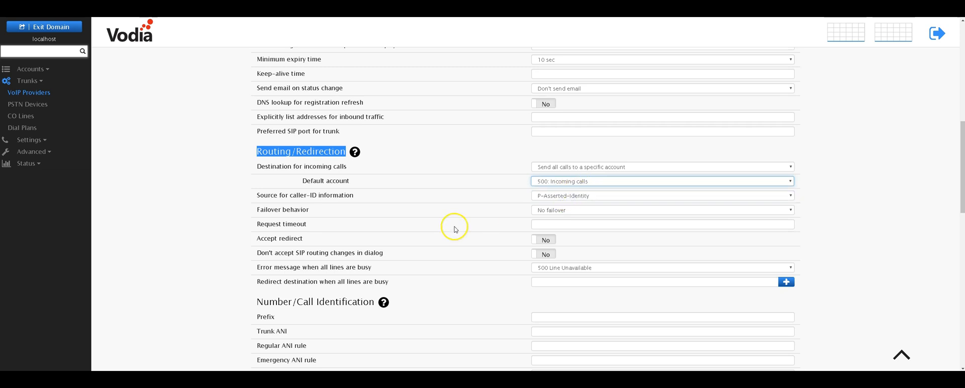
scroll("down", 3)
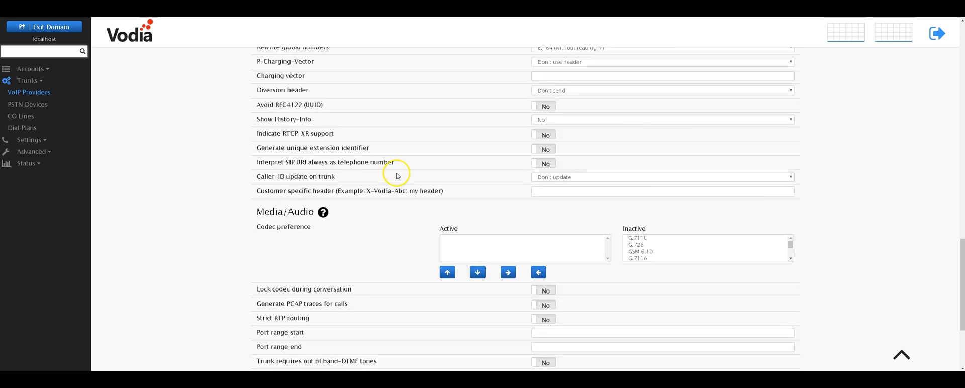
scroll("down", 3)
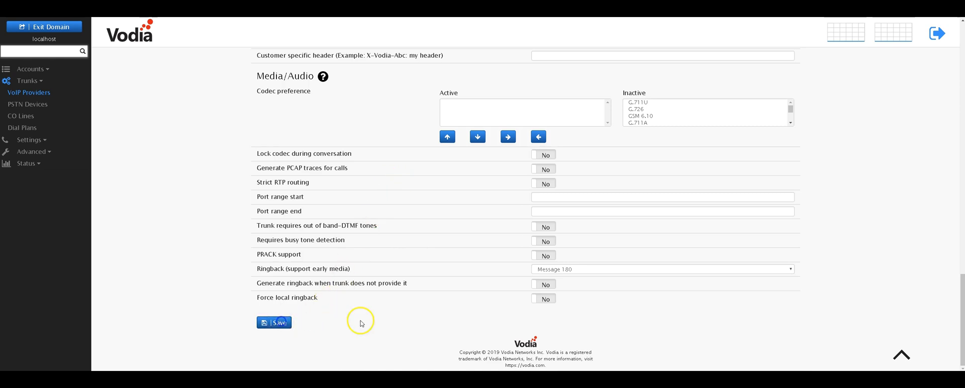
mouse_move(405, 312)
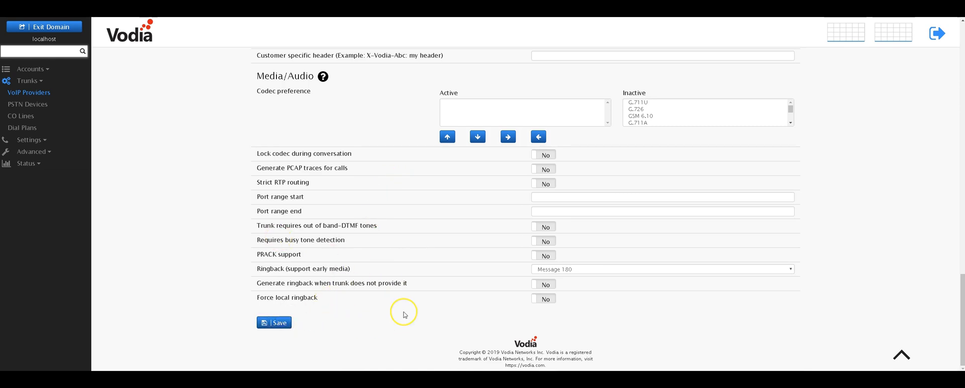
mouse_move(405, 315)
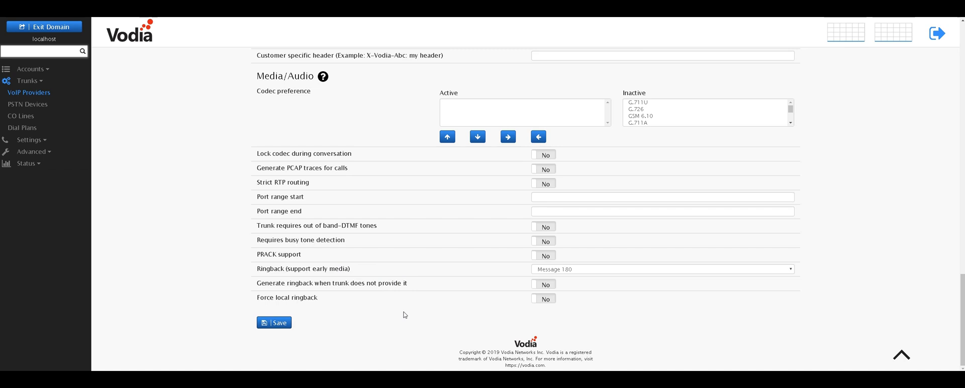